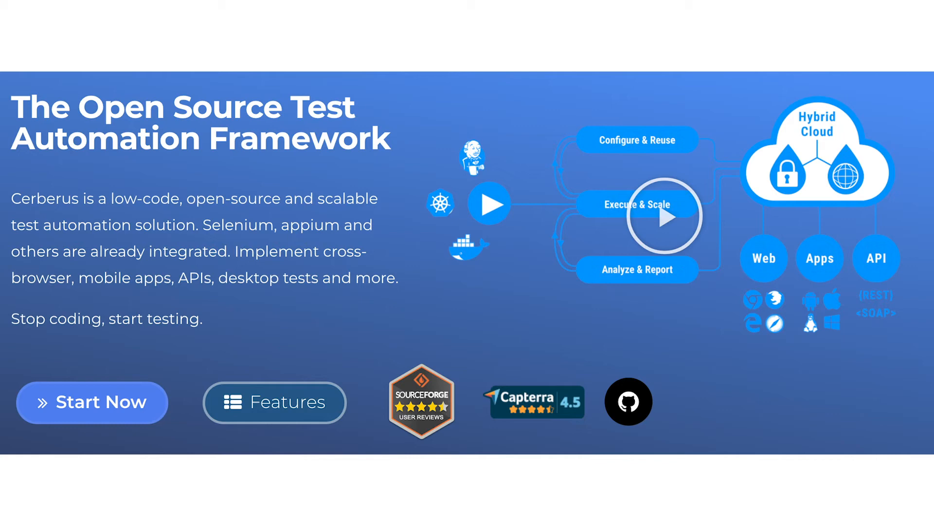
pyautogui.scroll(-3)
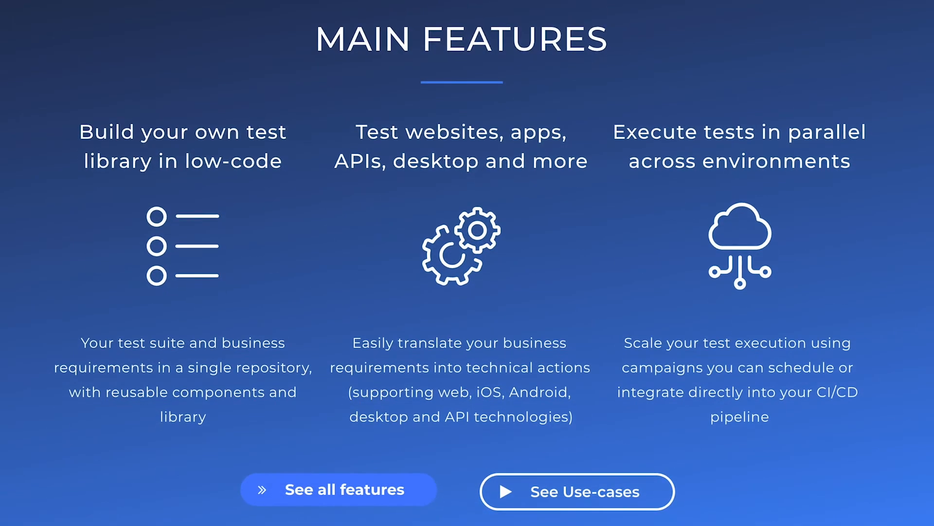